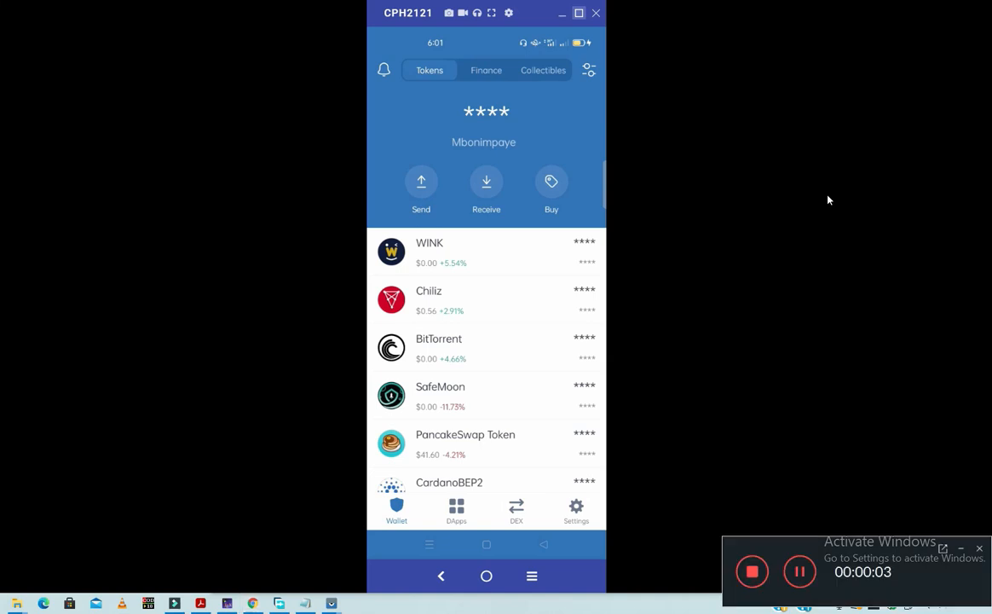
Step: Scroll through the existing Trust Wallet token list before switching to CoinMarketCap in Chrome
scroll(down, 3)
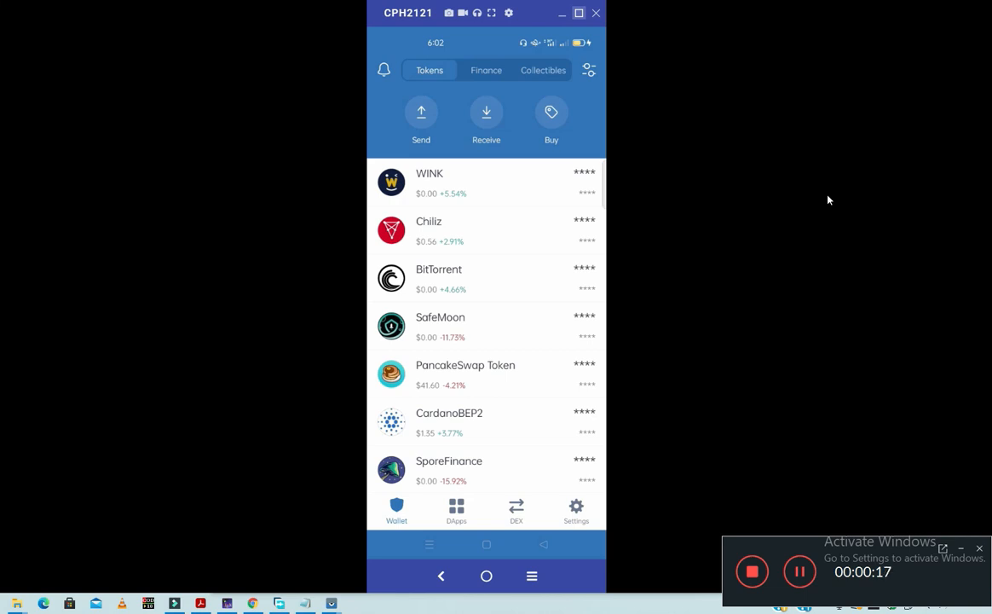
scroll(down, 3)
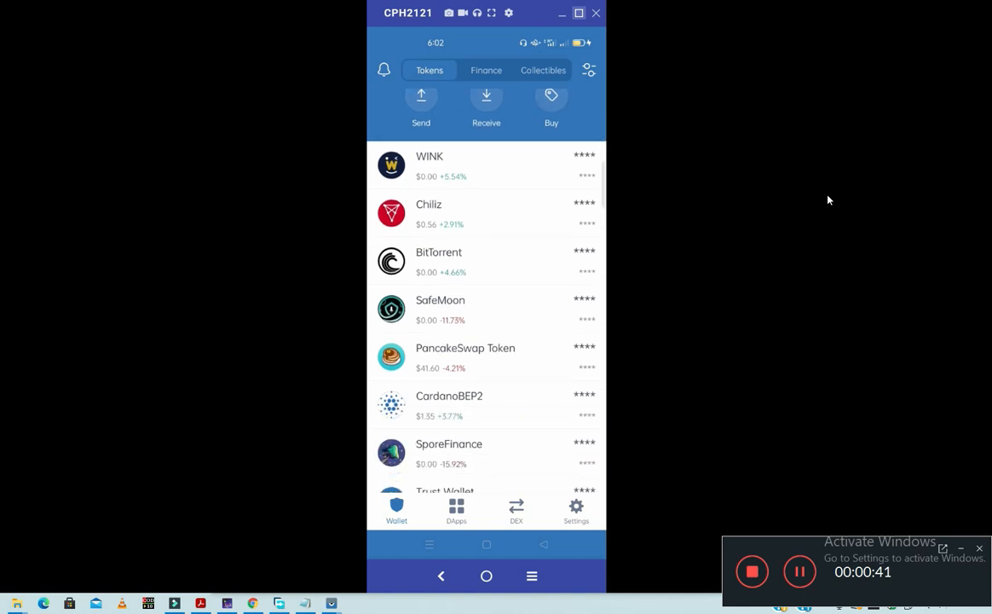
scroll(down, 3)
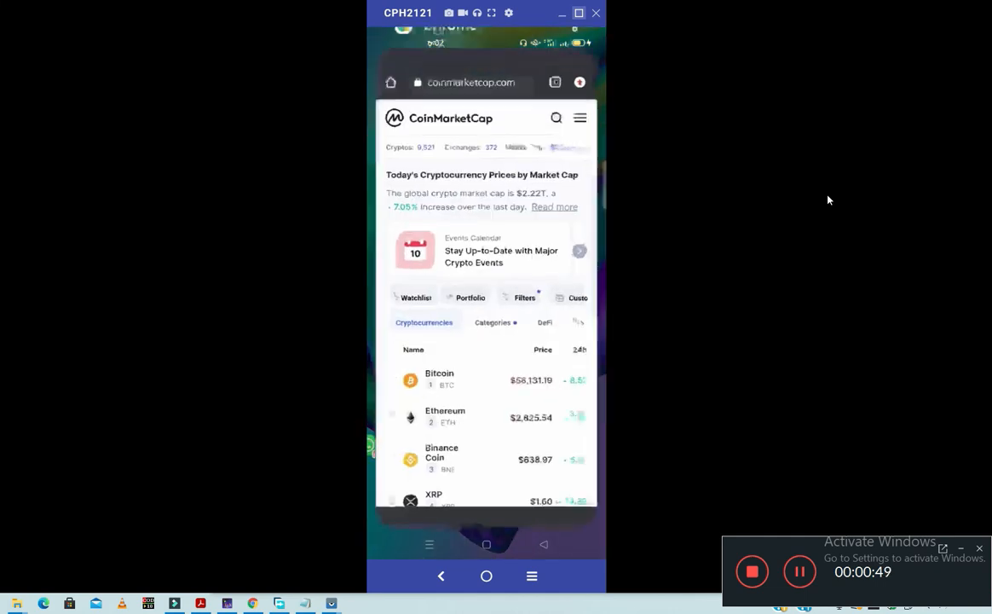
Step: Load coinmarketcap.com and open its cryptocurrency search panel
click(472, 81)
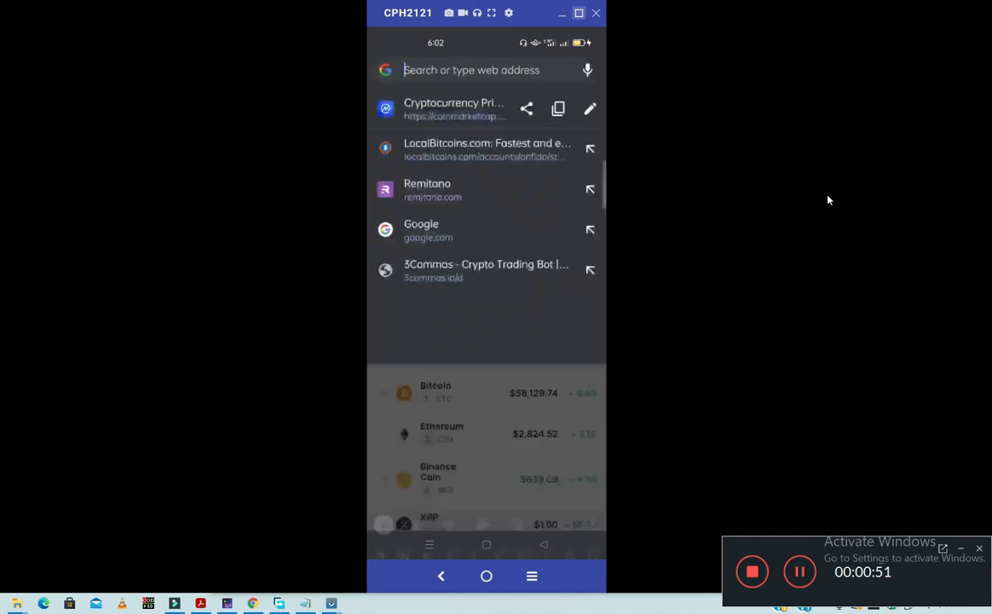
text(coinmarketcap.com)
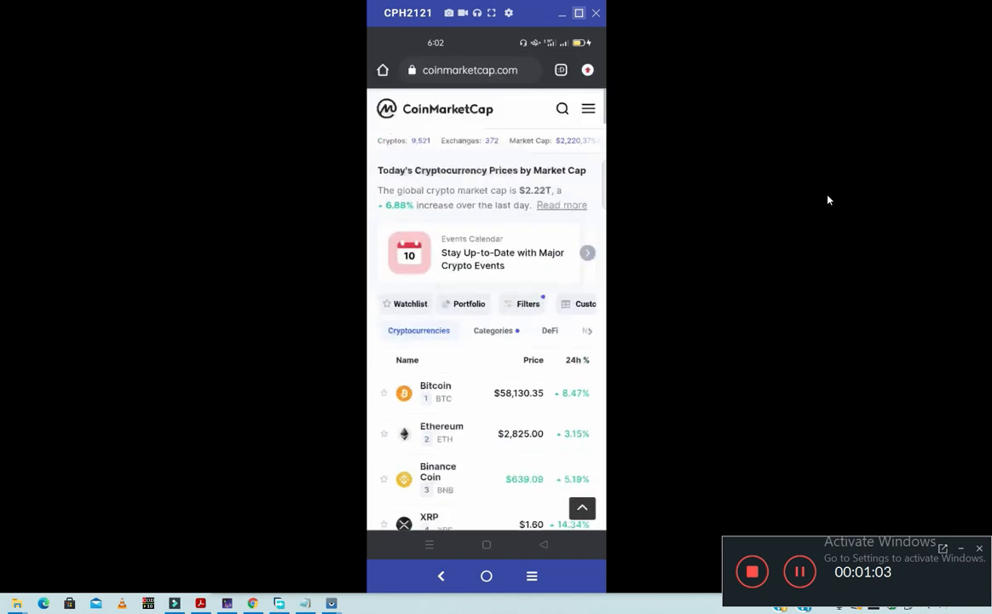
click(562, 108)
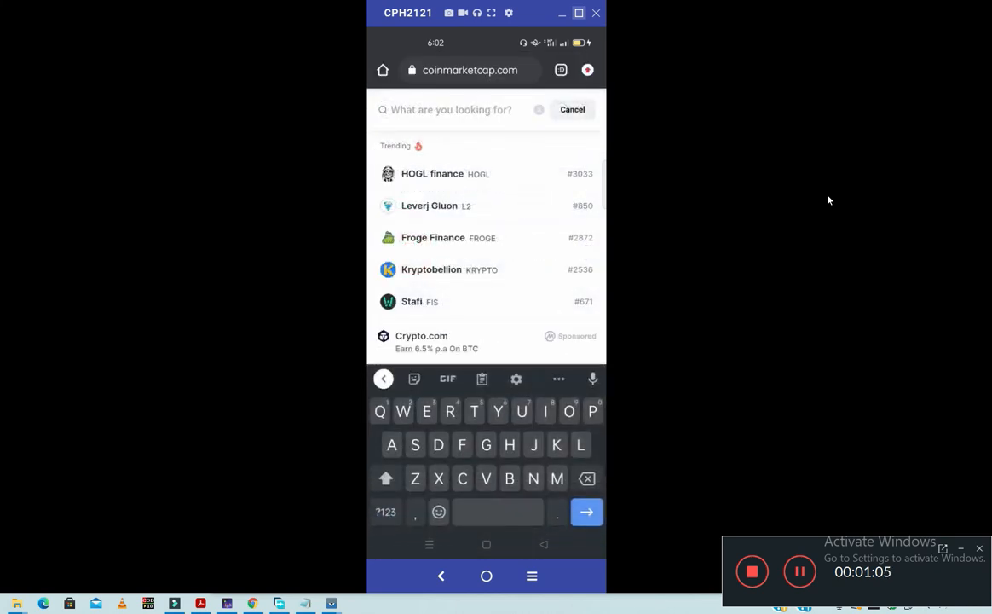
Step: Search 'safe' and open the Safemars coin page showing rank #2583
text(s)
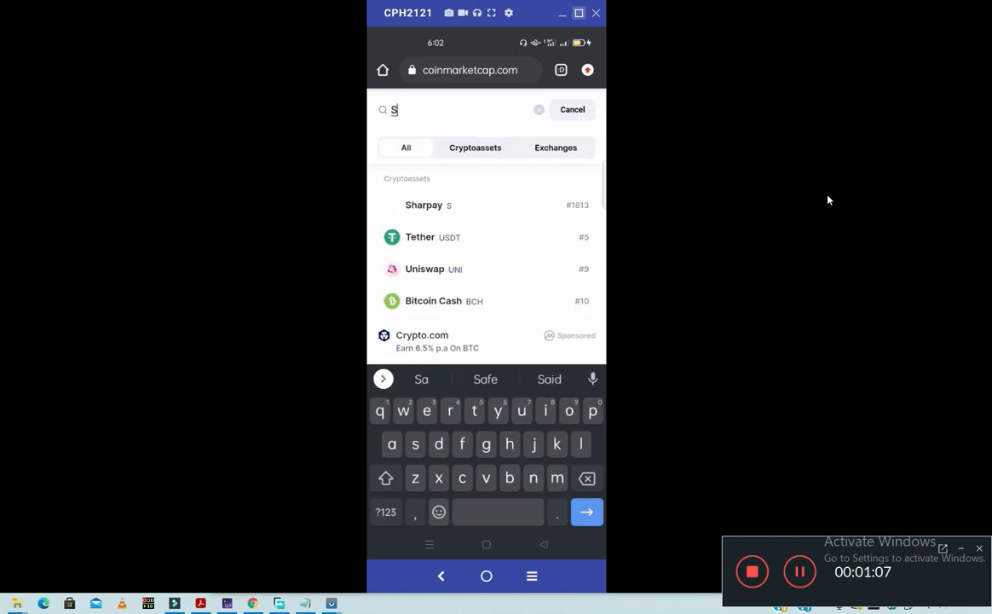
text(a)
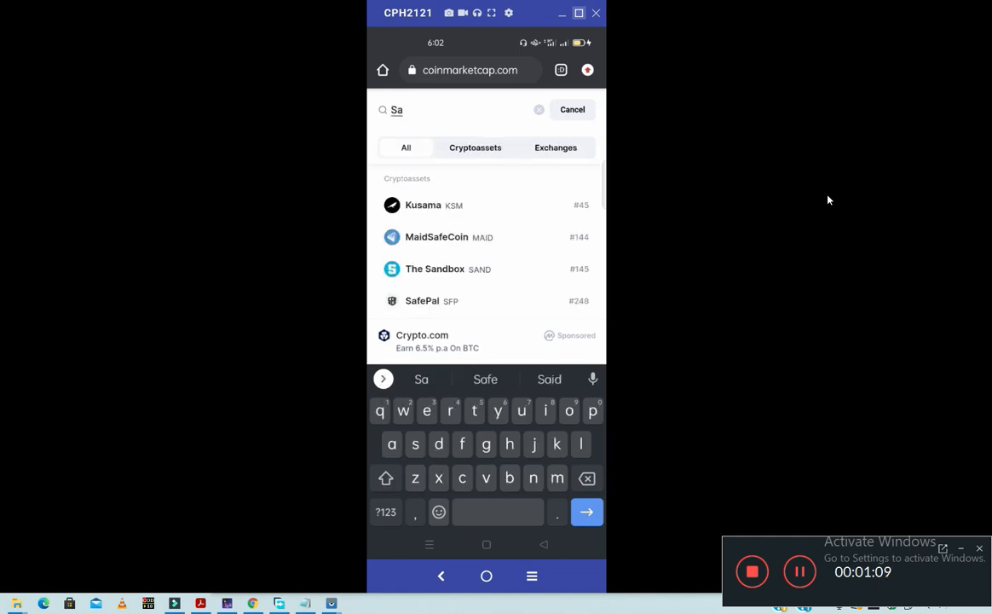
text(femar)
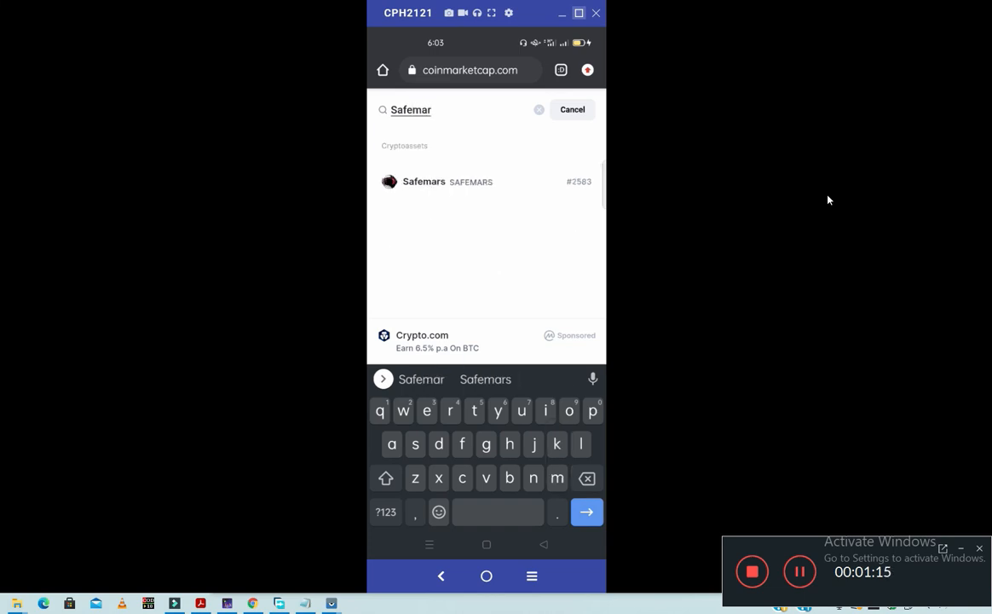
click(423, 182)
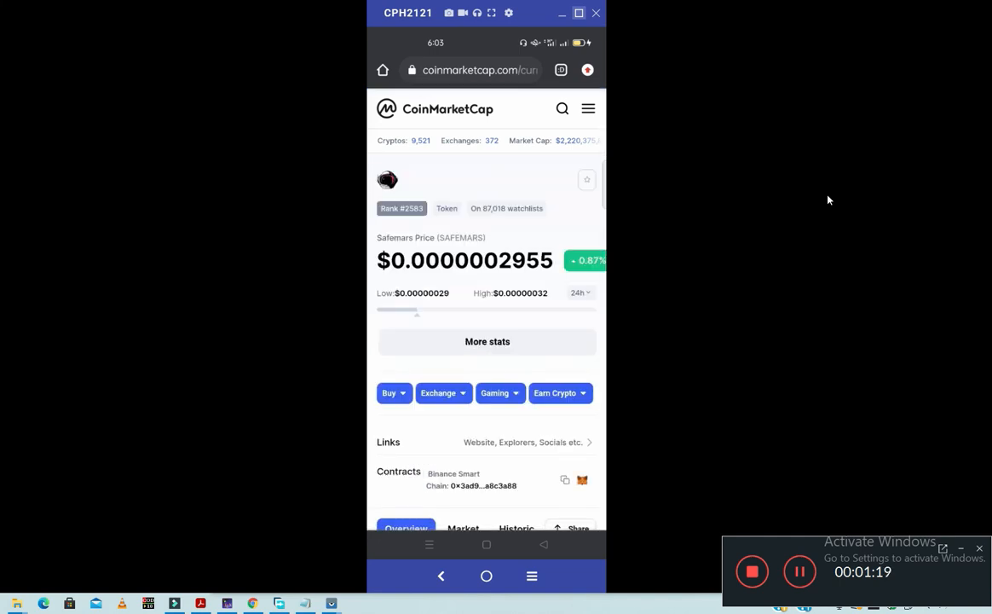
Step: Scroll the Safemars page to its BSC contract address, copy it, and return to Trust Wallet
scroll(down, 3)
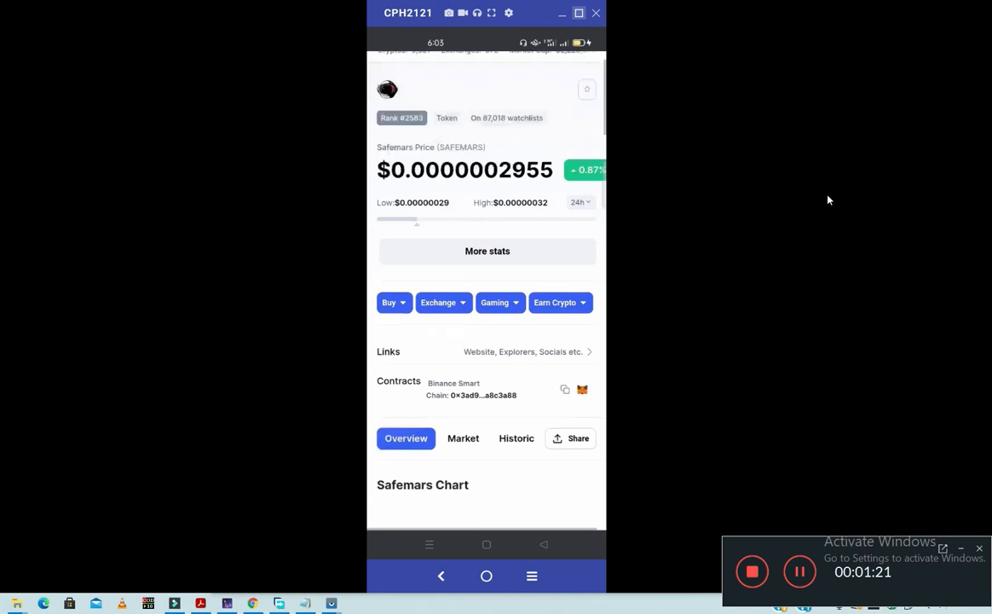
scroll(down, 3)
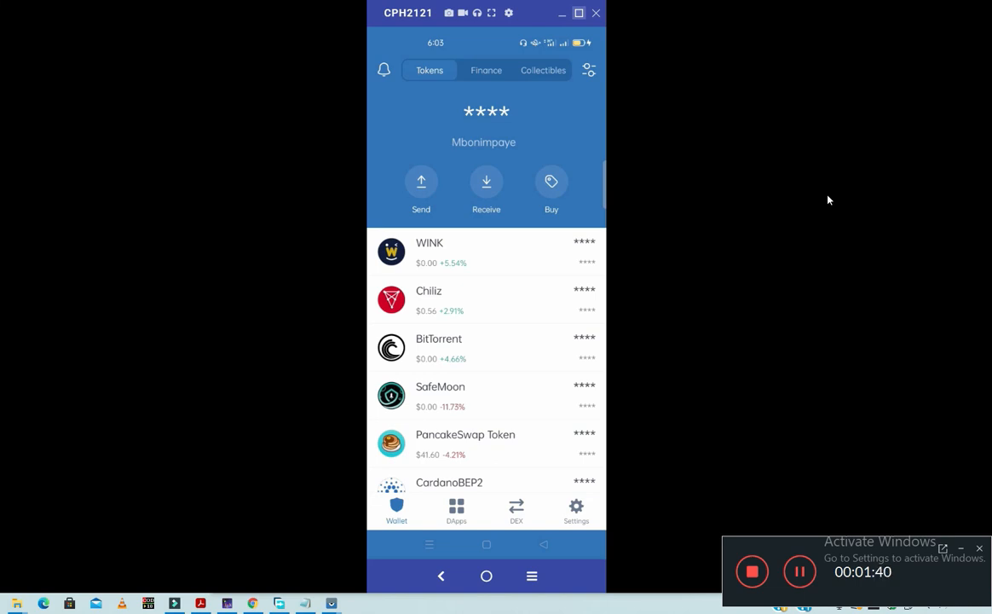
Step: Search tokens for 'safa' until 'No assets found' offers Add Custom Token
click(588, 70)
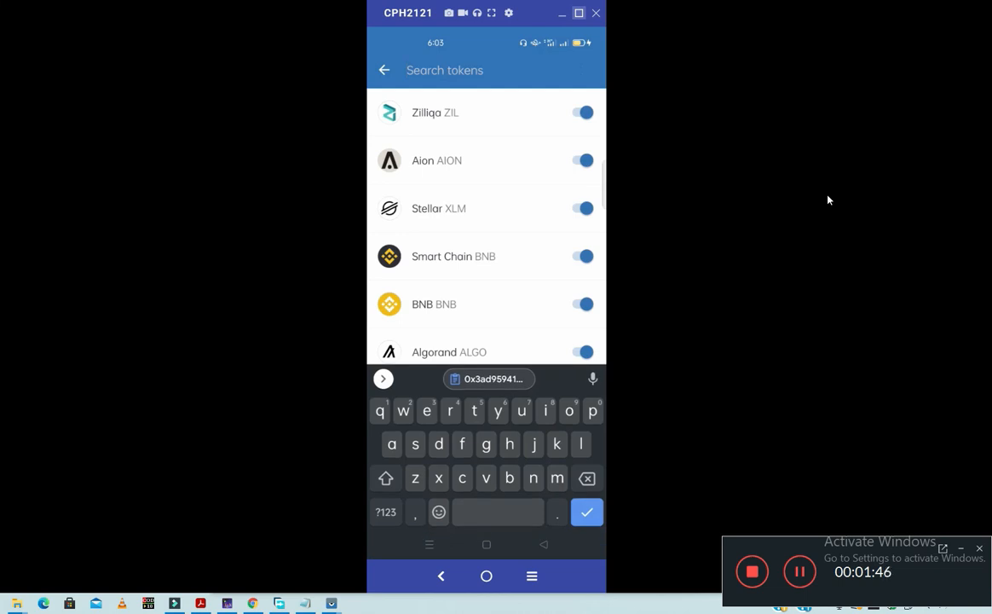
text(sa)
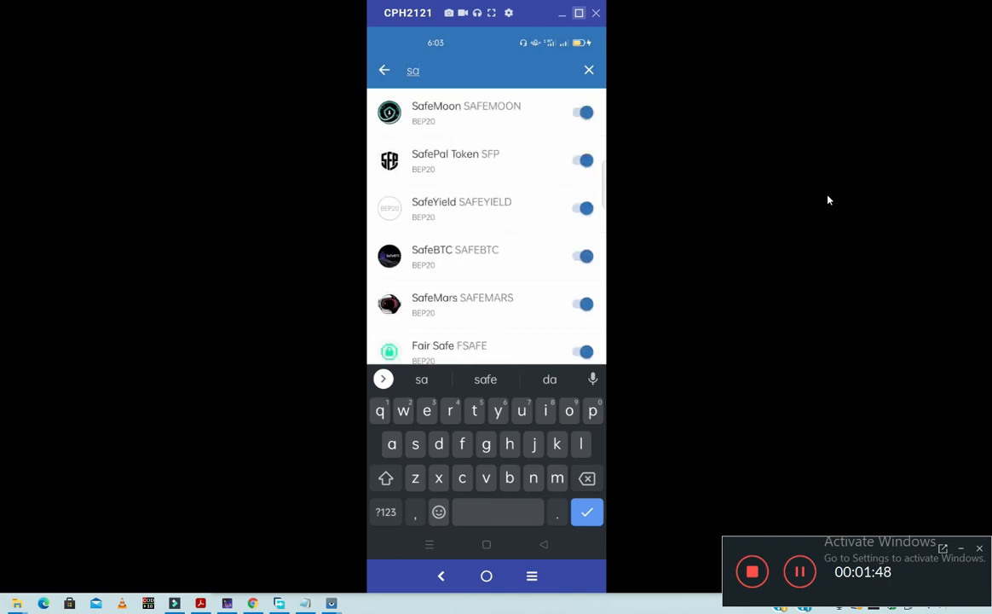
text(f)
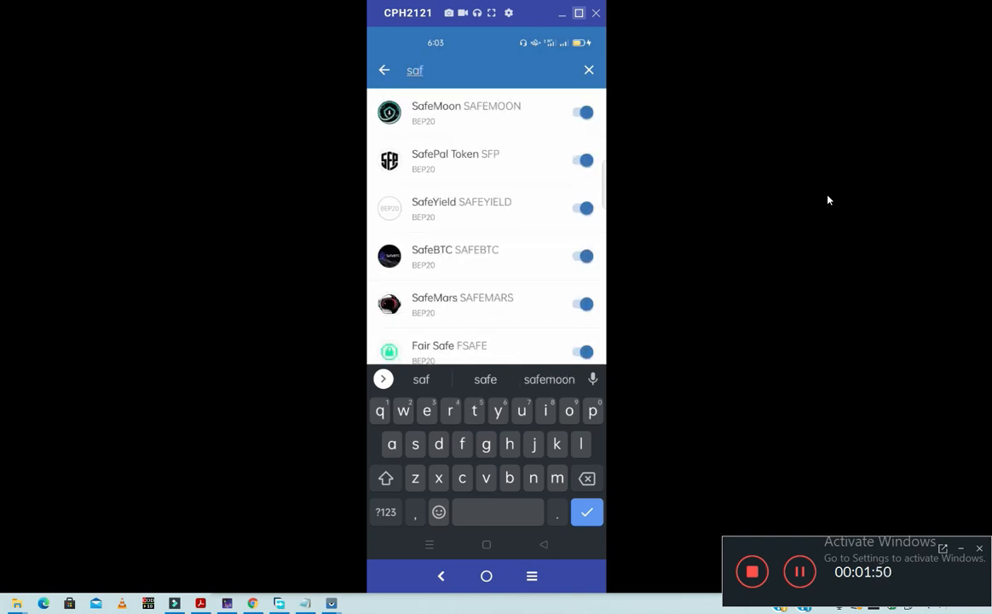
text(a)
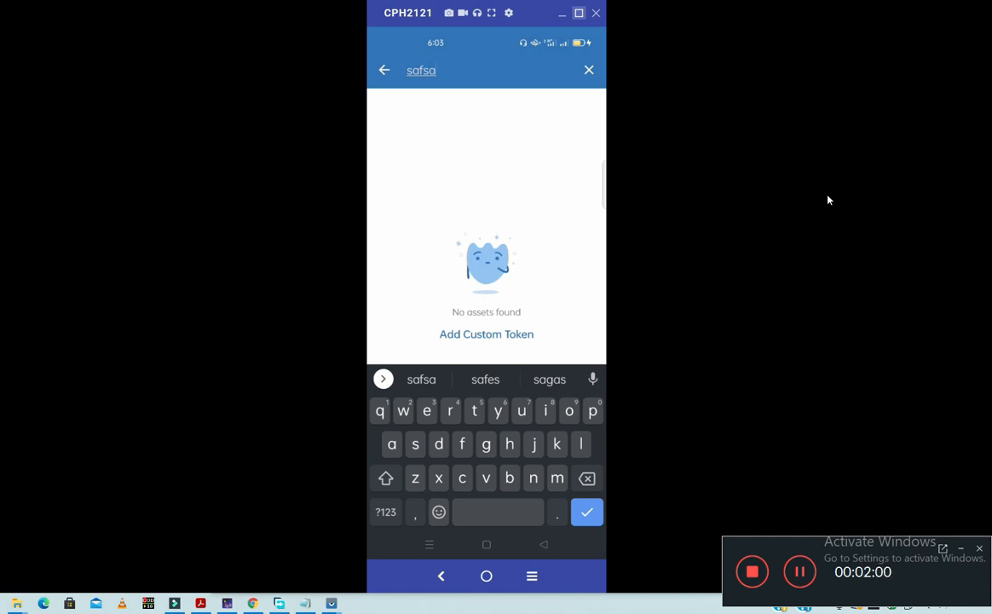
Step: Paste the Safemars contract address into Add Custom Token and save the auto-filled SAFEMARS token
click(485, 333)
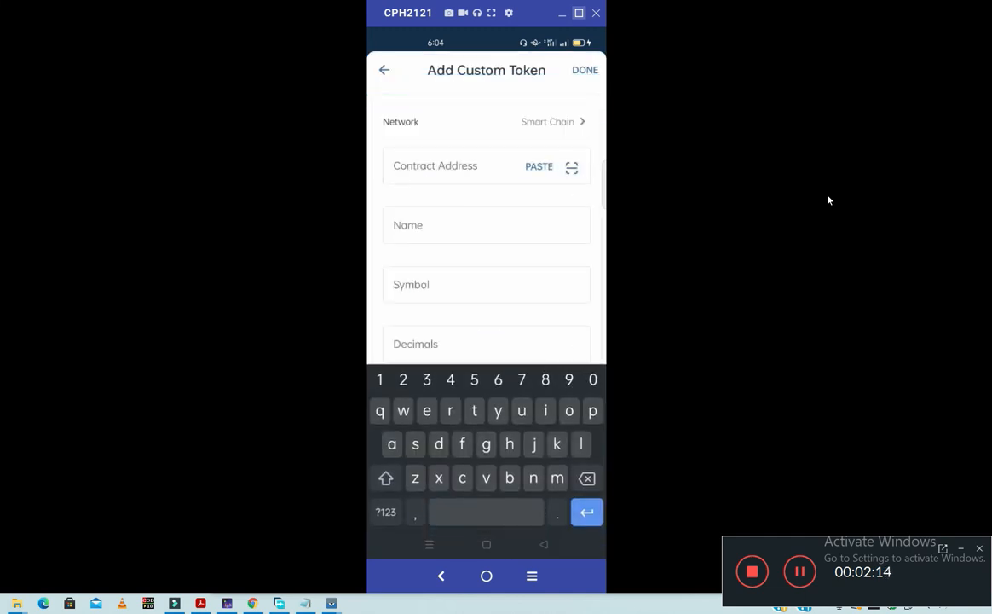
click(538, 167)
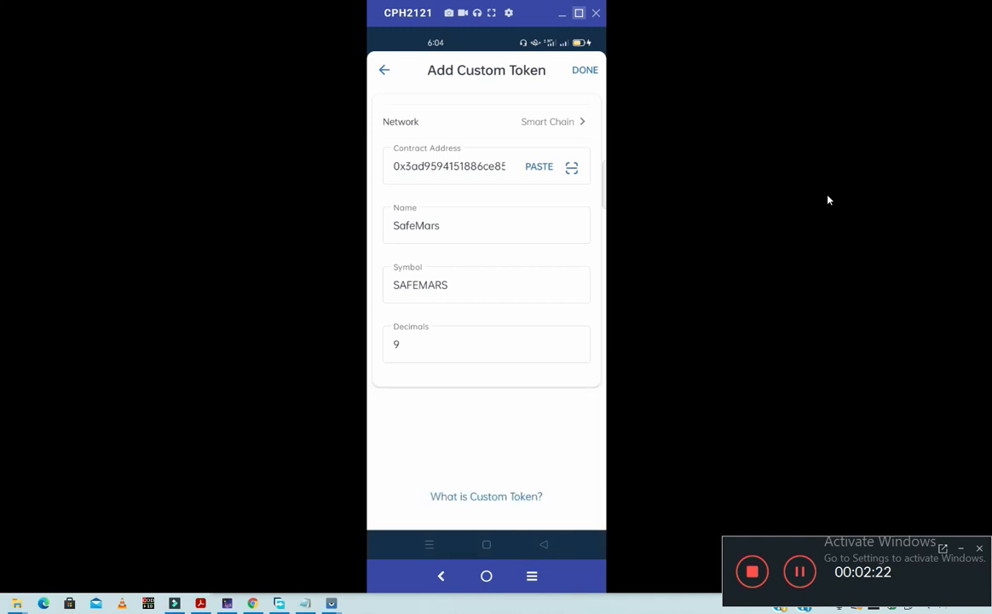
click(584, 70)
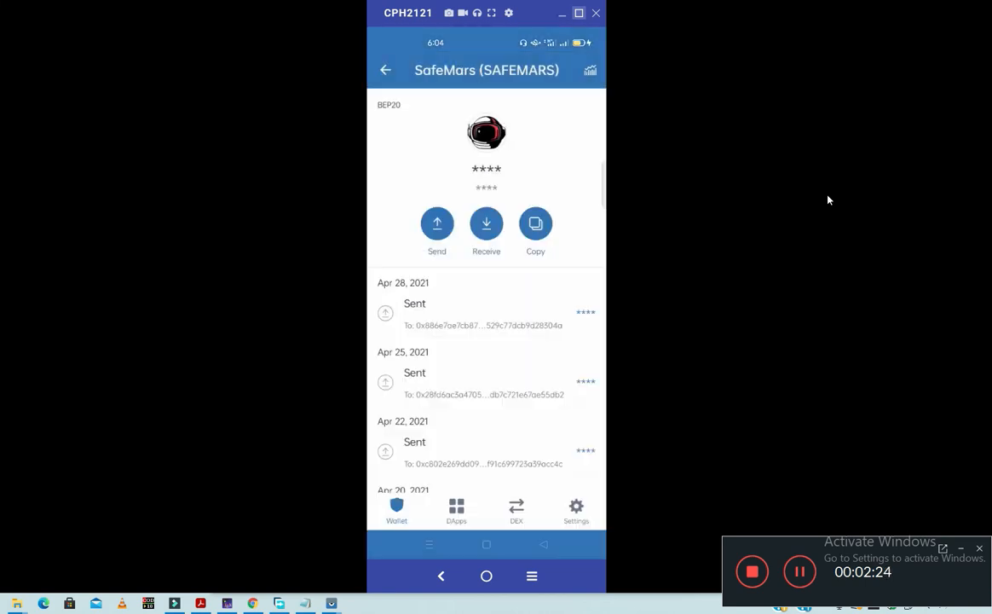